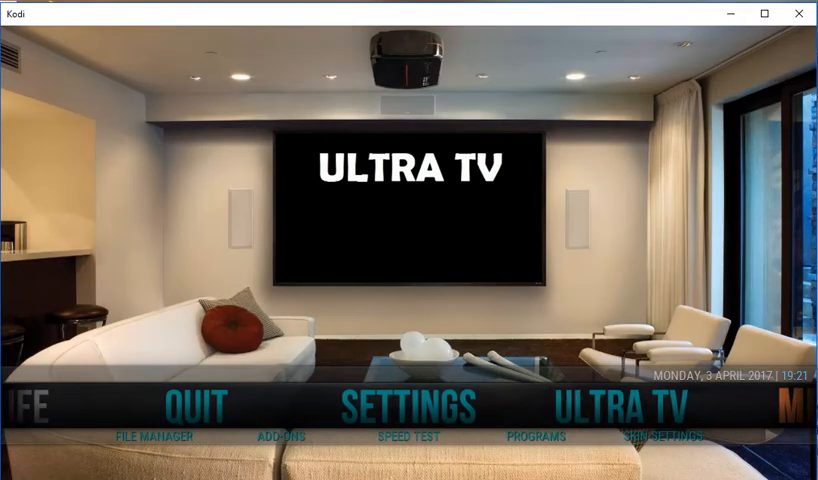
- Open Kodi's Settings screen from the home screen menu
{"action": "left_click", "coordinate": [406, 408]}
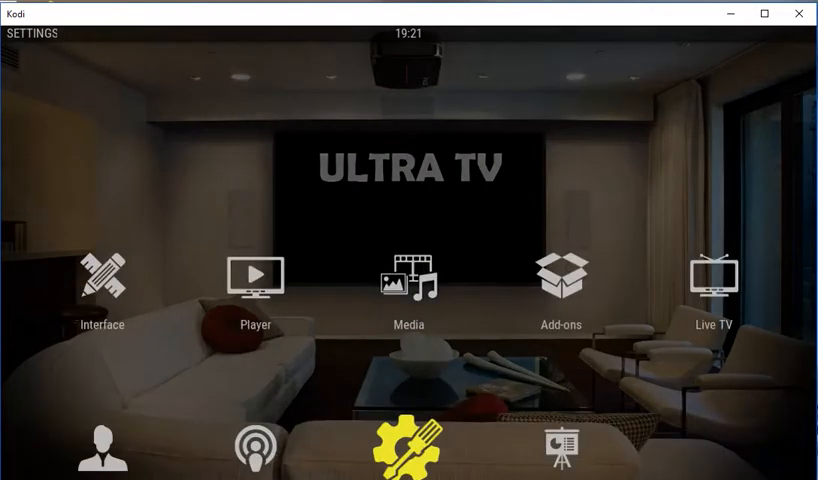
- Enter System settings and show the Internet access section with proxy and bandwidth options
{"action": "left_click", "coordinate": [408, 446]}
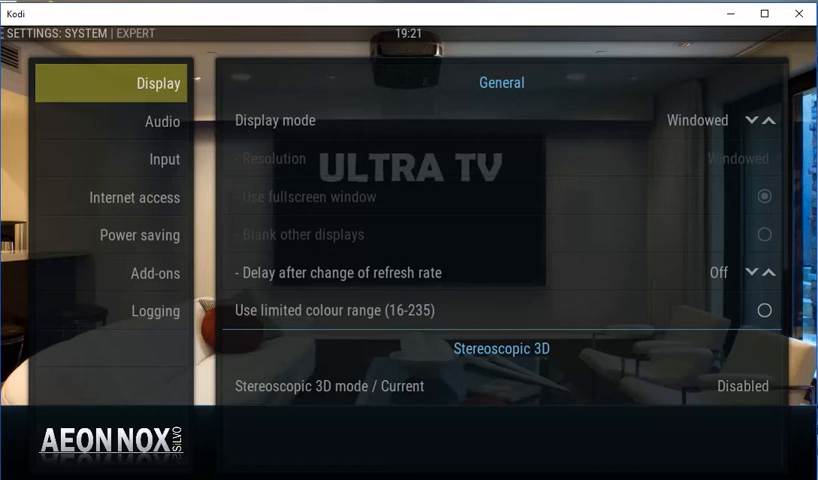
{"action": "left_click", "coordinate": [134, 196]}
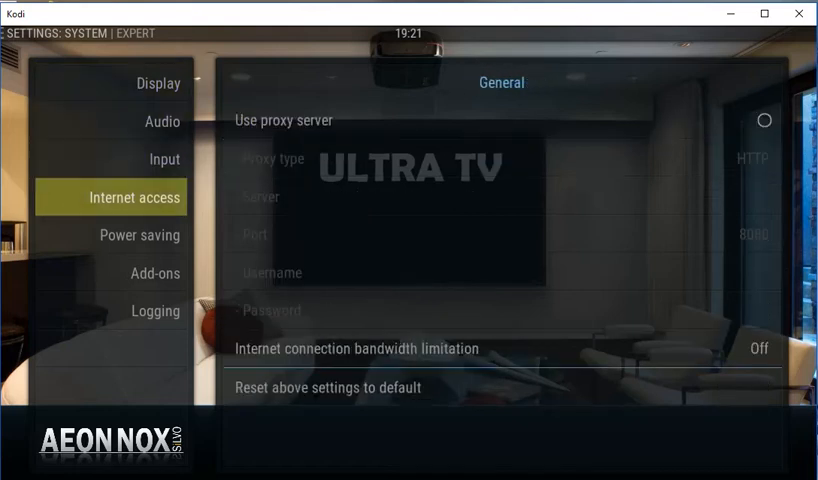
{"action": "left_click", "coordinate": [158, 84]}
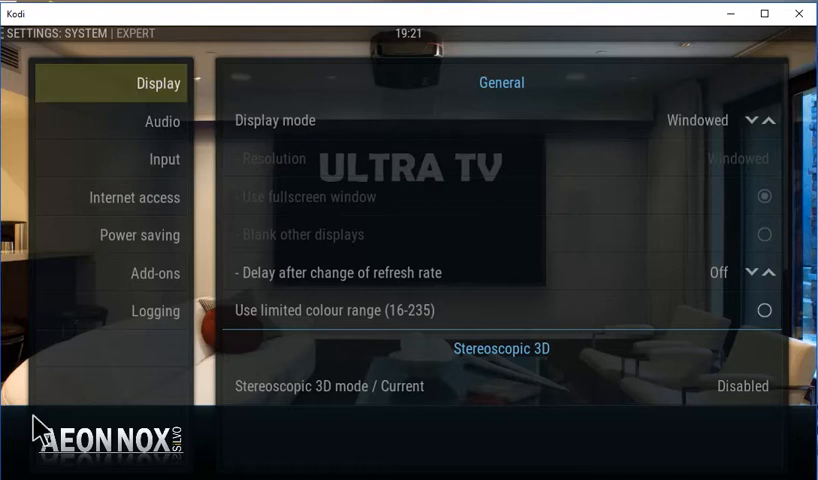
{"action": "mouse_move", "coordinate": [140, 436]}
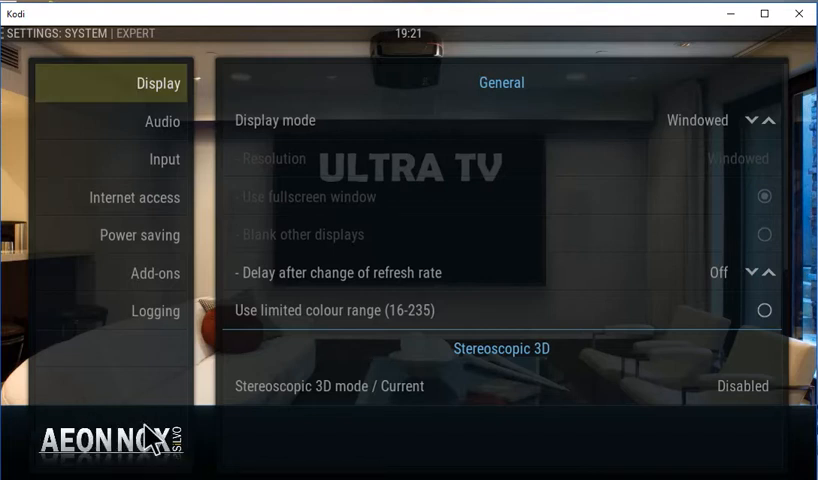
{"action": "left_click", "coordinate": [134, 196]}
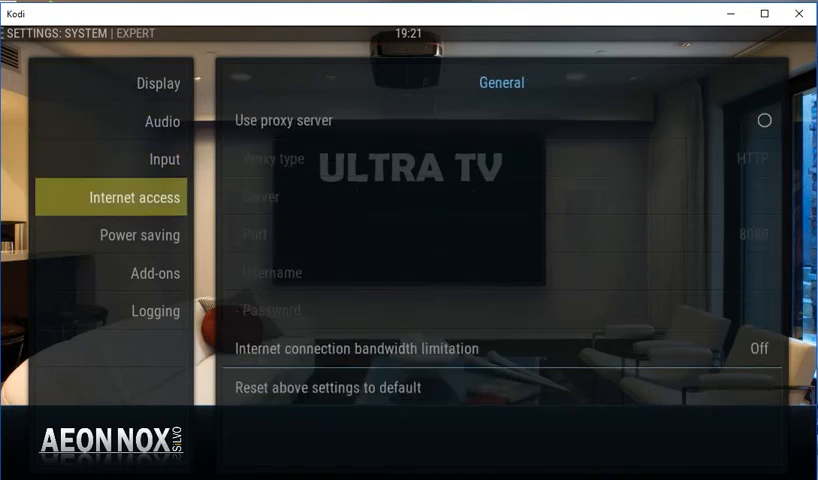
- Switch Unknown sources on in Add-ons settings and accept the WARNING dialog with Yes
{"action": "left_click", "coordinate": [140, 272]}
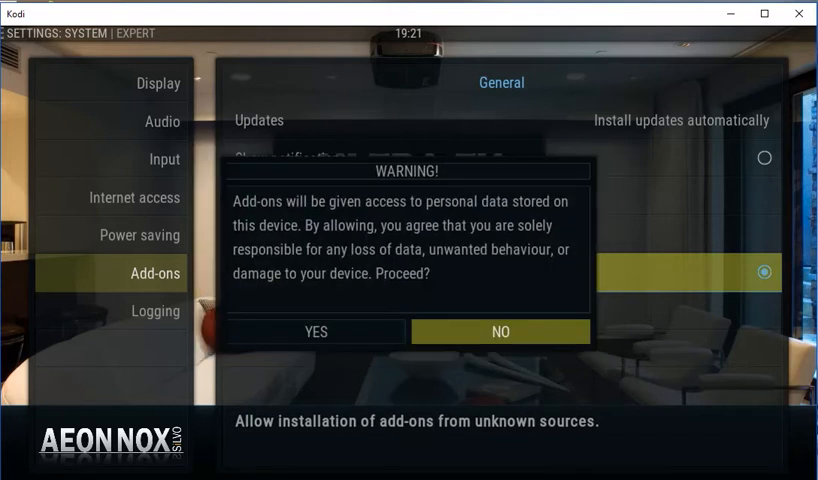
{"action": "left_click", "coordinate": [316, 332]}
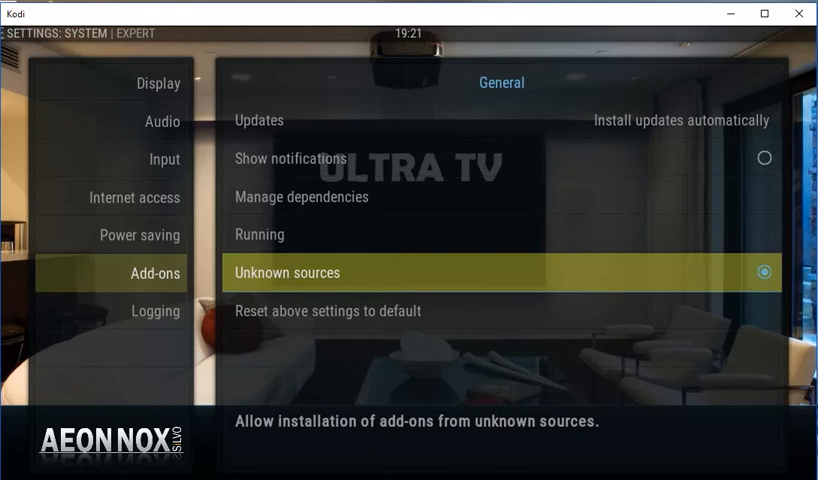